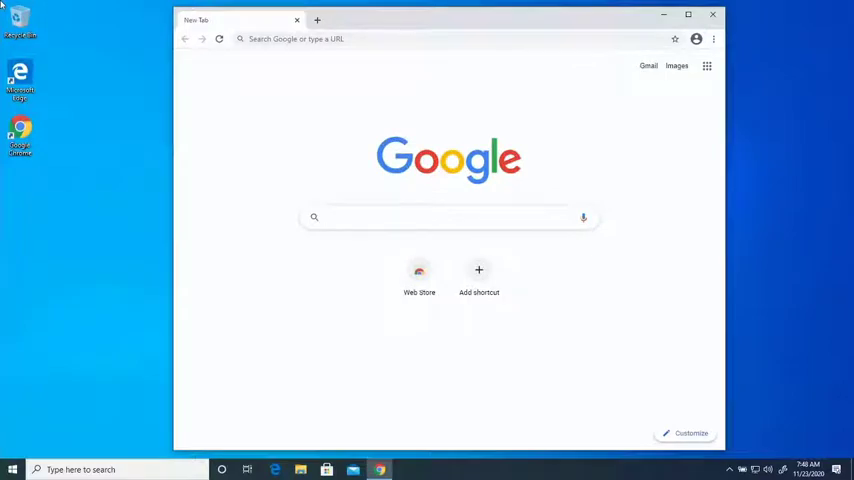
- Reach epic-pen.com via 'epic' in the address bar and review the Basic vs $25 Pro license options
{"action": "type", "text": "epic-pen.com"}
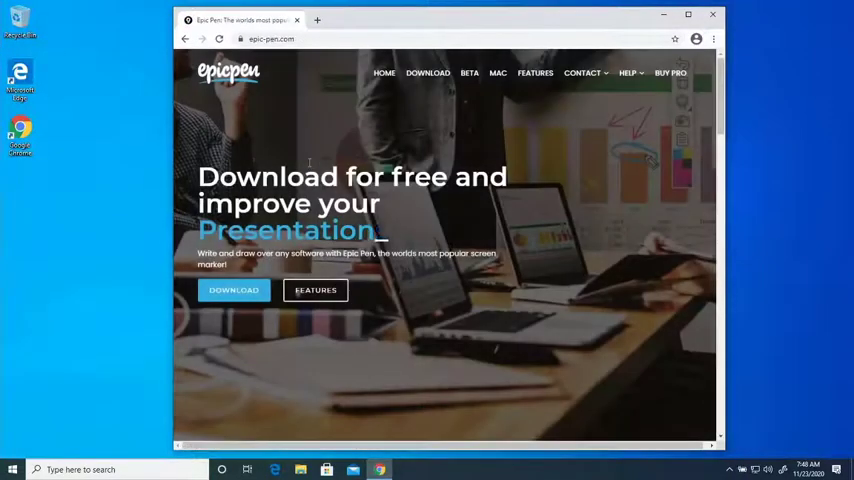
{"action": "scroll", "scroll_direction": "down", "scroll_amount": 3}
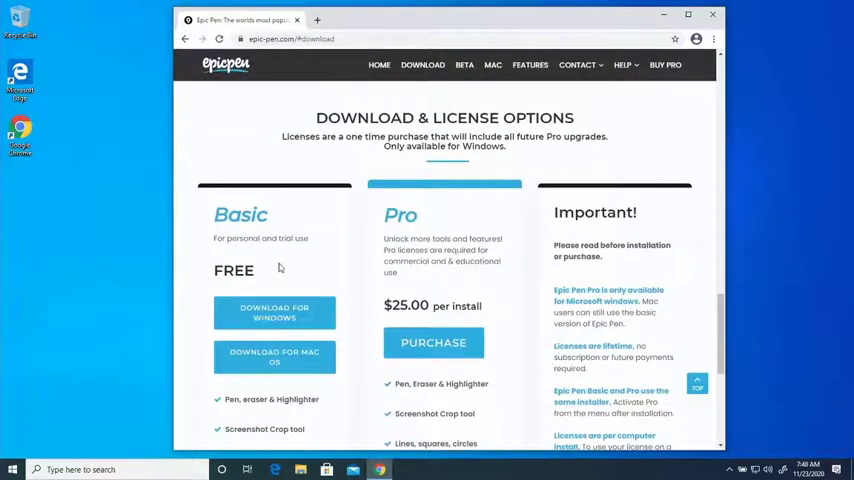
{"action": "scroll", "scroll_direction": "down", "scroll_amount": 3}
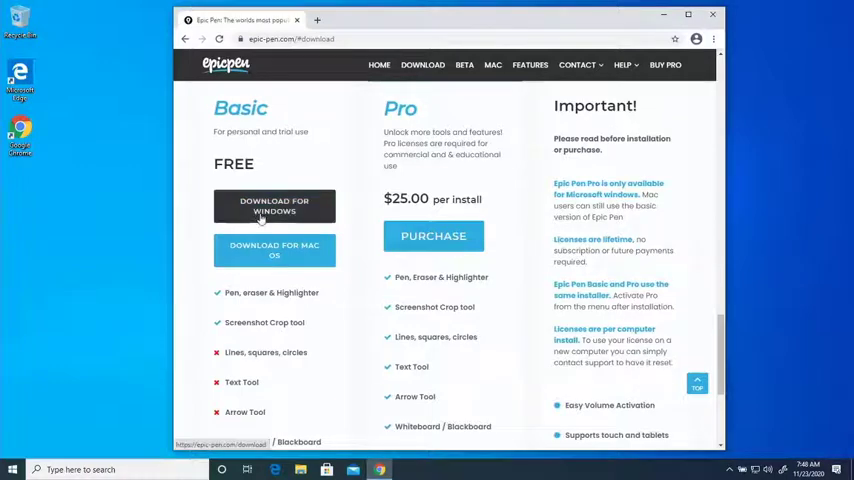
{"action": "scroll", "scroll_direction": "down", "scroll_amount": 3}
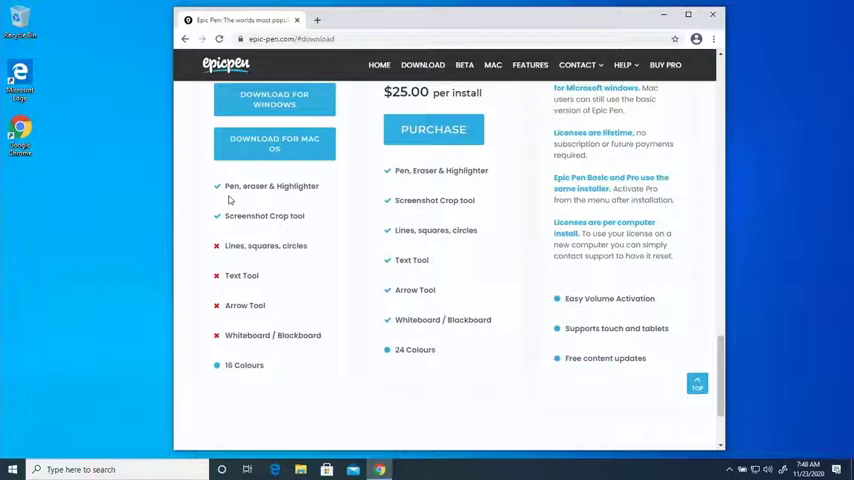
{"action": "mouse_move", "coordinate": [246, 218]}
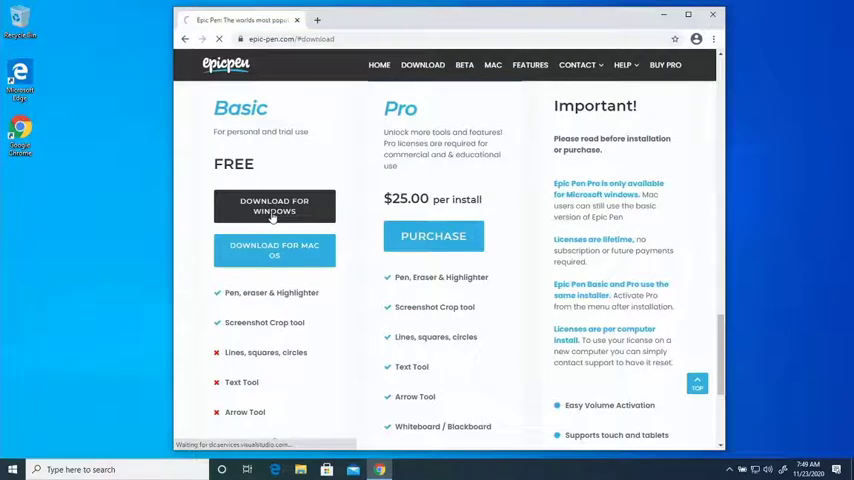
- Download the free Basic Epic Pen installer for Windows and run it from the download bar
{"action": "left_click", "coordinate": [274, 206]}
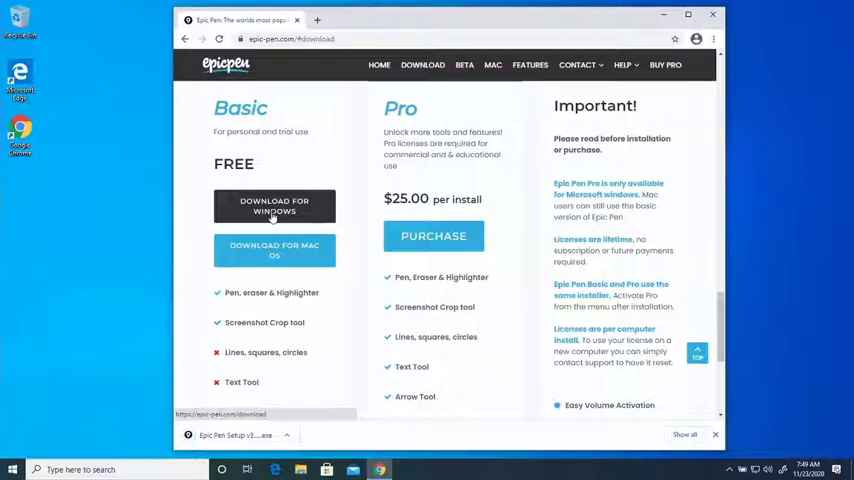
{"action": "left_click", "coordinate": [274, 206]}
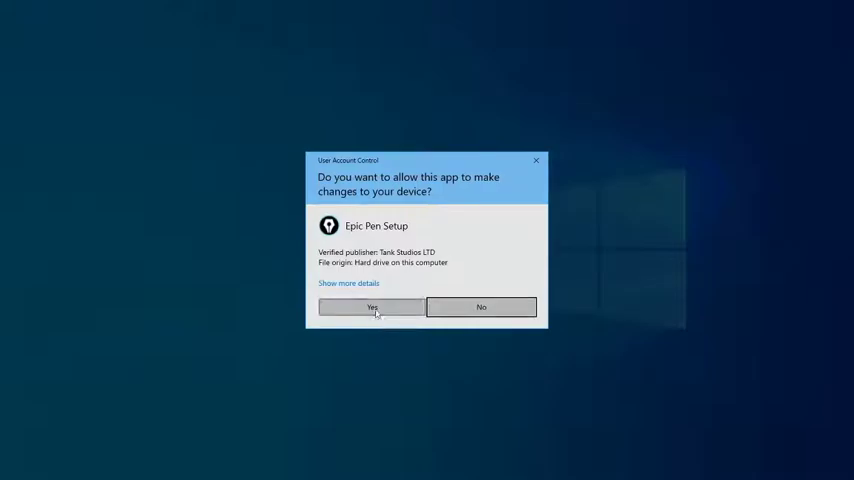
- Allow Epic Pen Setup, accept the license agreement and keep the default install folder
{"action": "left_click", "coordinate": [370, 308]}
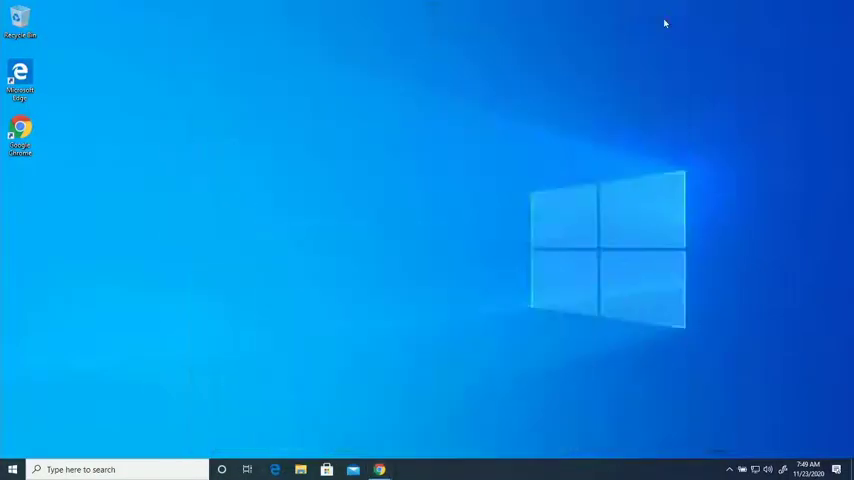
{"action": "mouse_move", "coordinate": [572, 162]}
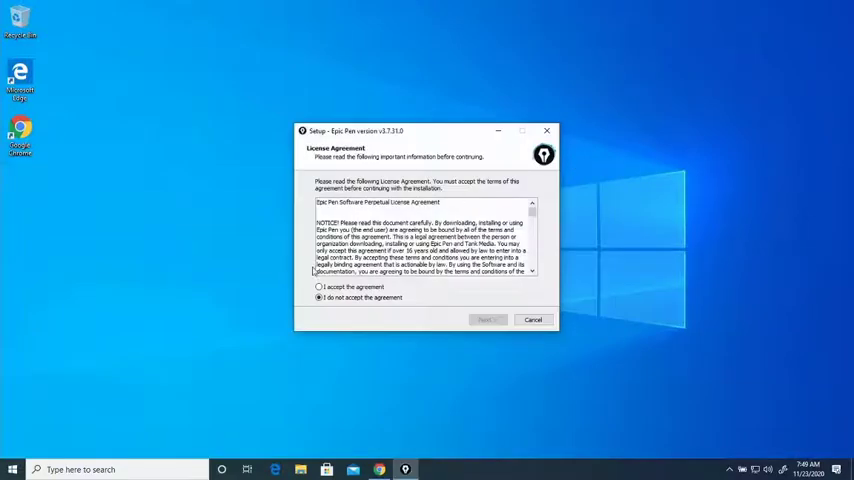
{"action": "left_click", "coordinate": [316, 288]}
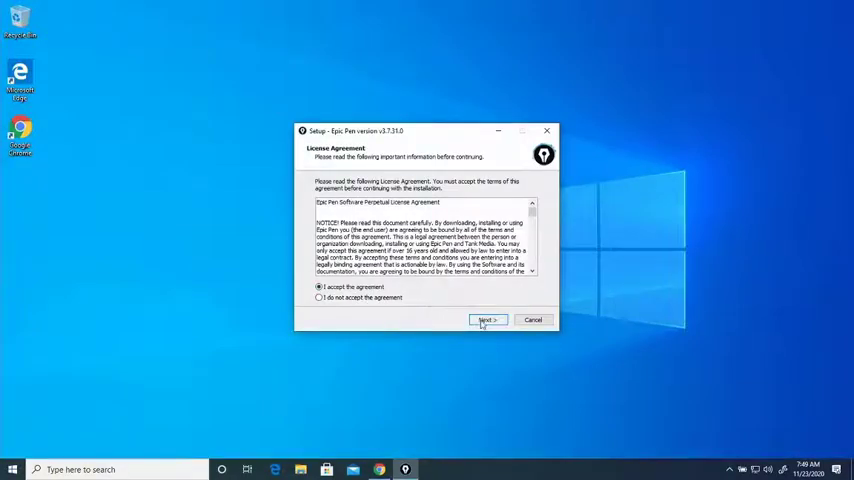
{"action": "left_click", "coordinate": [486, 320]}
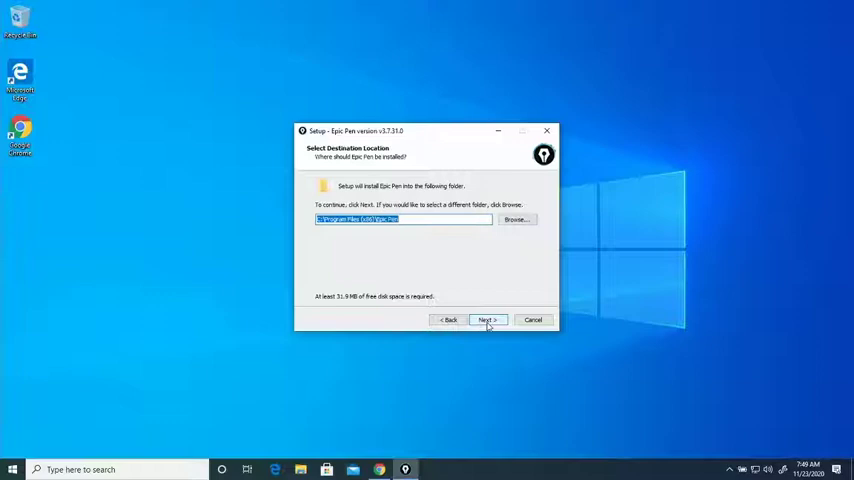
{"action": "left_click", "coordinate": [488, 320]}
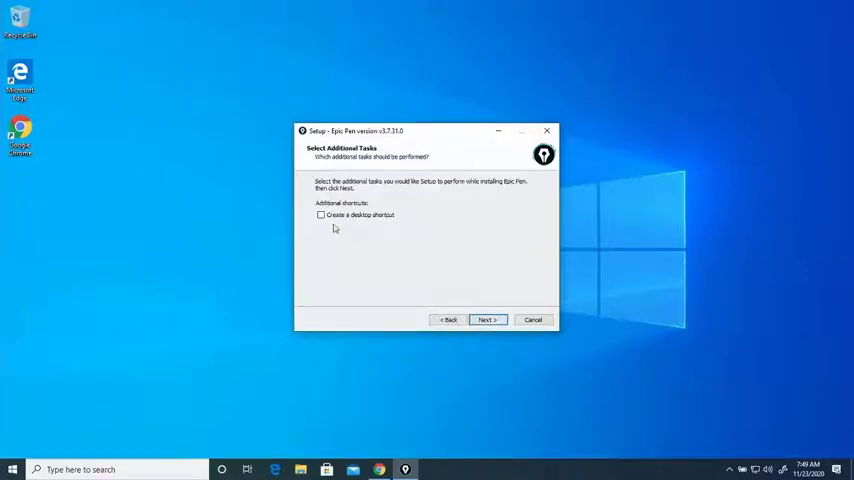
- Add a desktop shortcut for Epic Pen and start the installation
{"action": "left_click", "coordinate": [314, 216]}
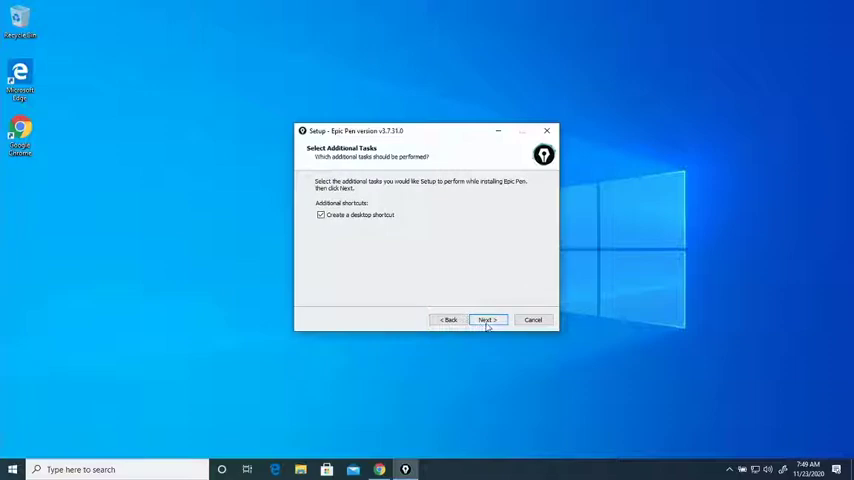
{"action": "left_click", "coordinate": [488, 320]}
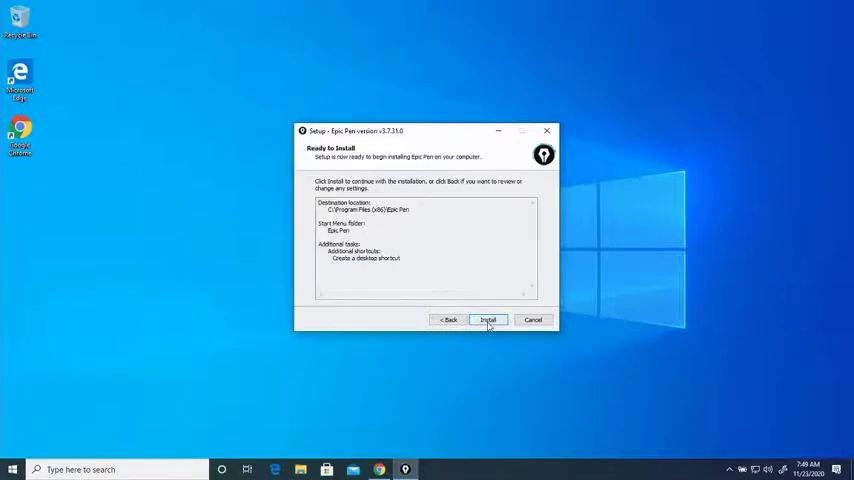
{"action": "left_click", "coordinate": [488, 320]}
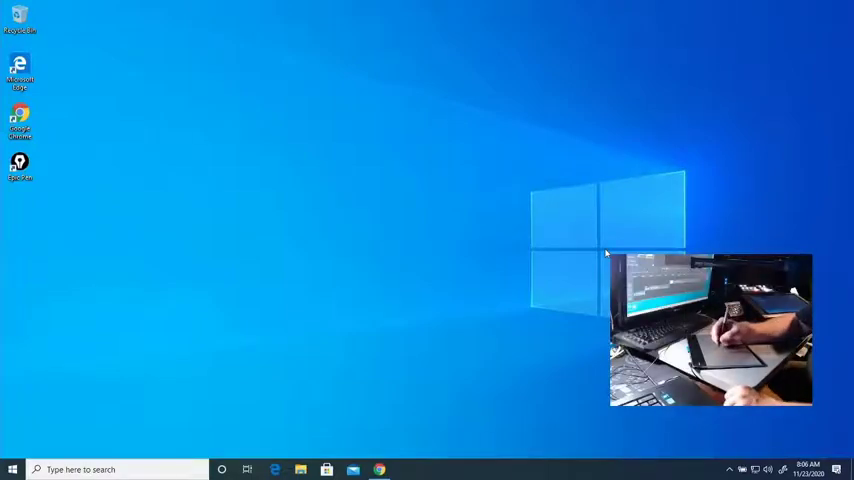
{"action": "mouse_move", "coordinate": [252, 122]}
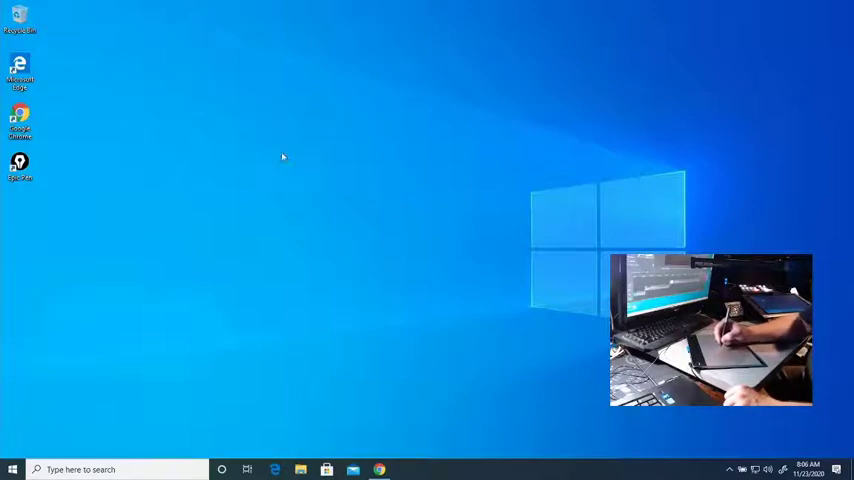
{"action": "mouse_move", "coordinate": [488, 220]}
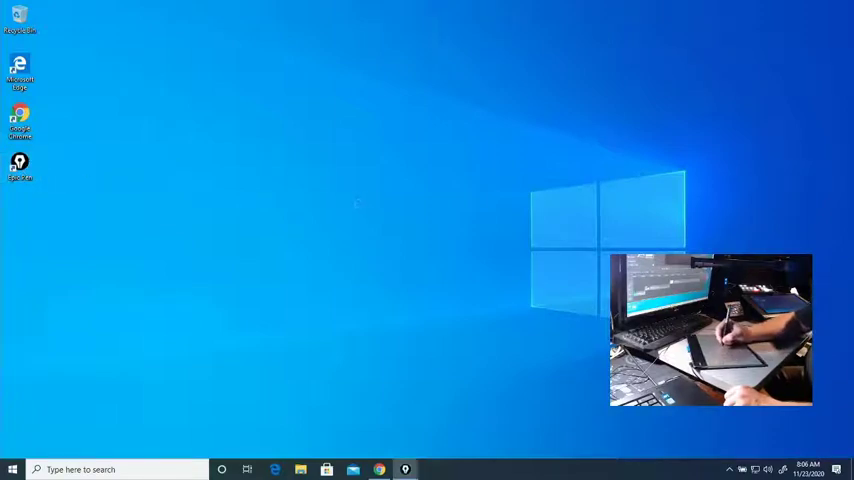
- Launch Epic Pen from its shortcut, move the toolbar aside and handwrite 'Hello World' in red on the desktop
{"action": "left_click", "coordinate": [404, 468]}
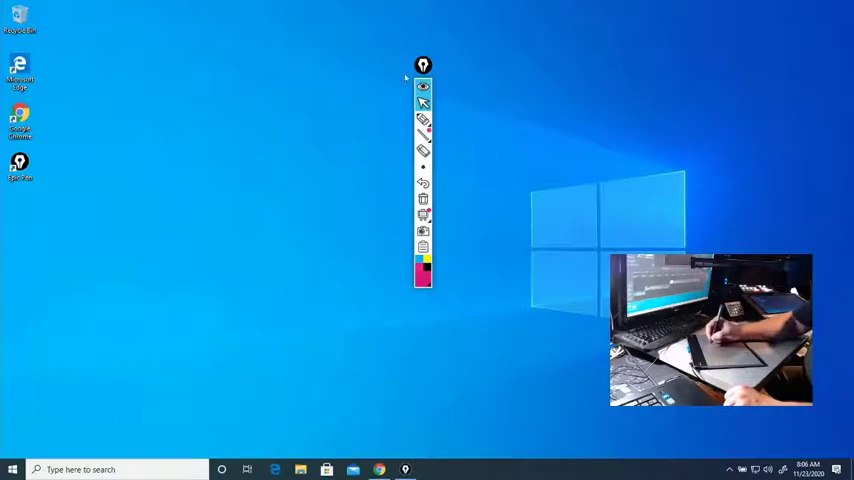
{"action": "left_click_drag", "start_coordinate": [422, 64], "coordinate": [524, 64]}
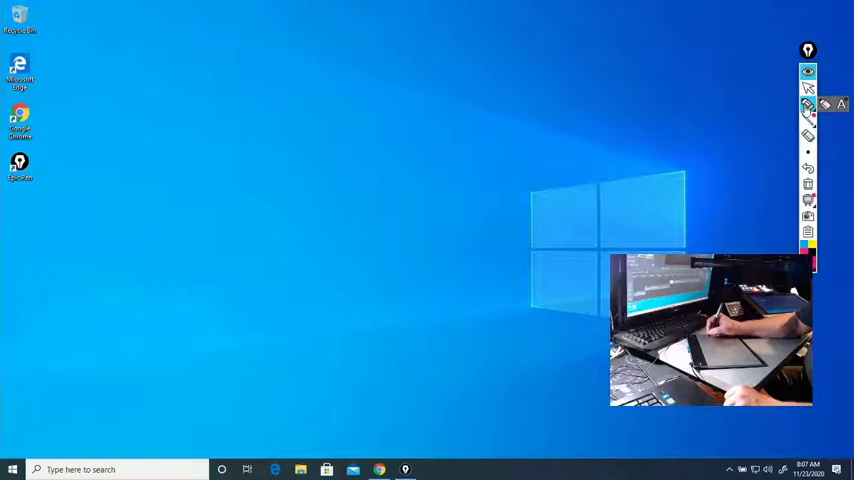
{"action": "left_click_drag", "start_coordinate": [372, 110], "coordinate": [388, 136]}
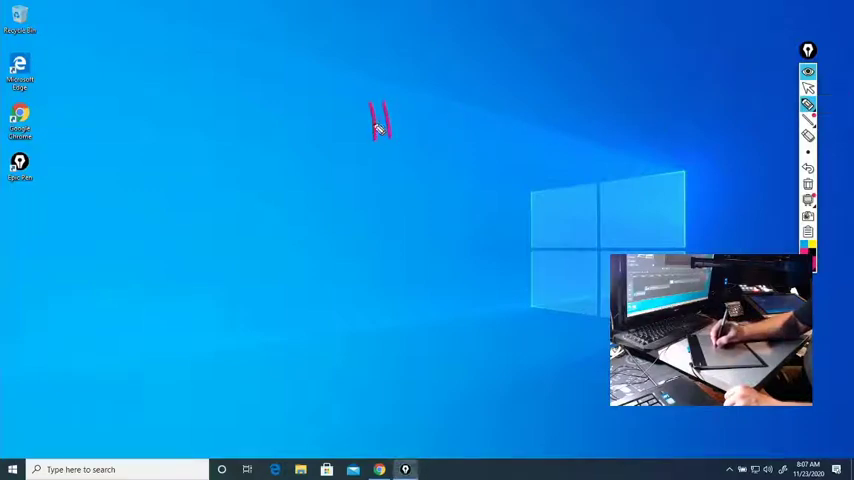
{"action": "left_click_drag", "start_coordinate": [370, 110], "coordinate": [444, 130]}
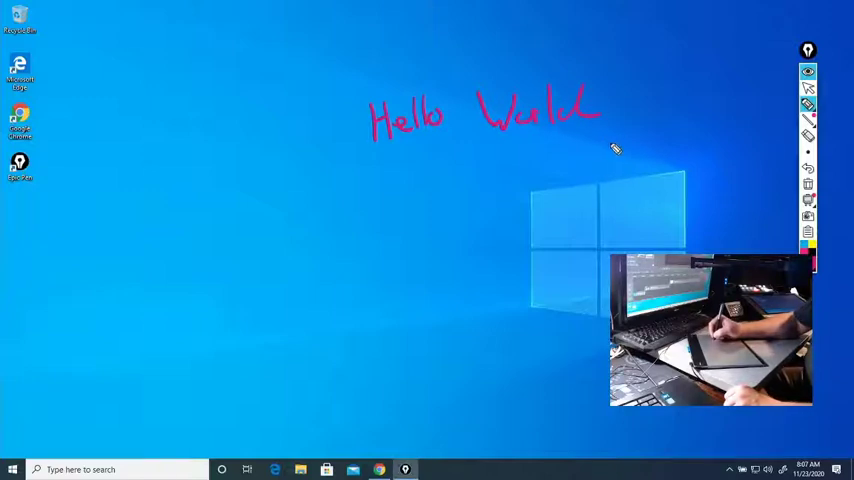
{"action": "mouse_move", "coordinate": [504, 184]}
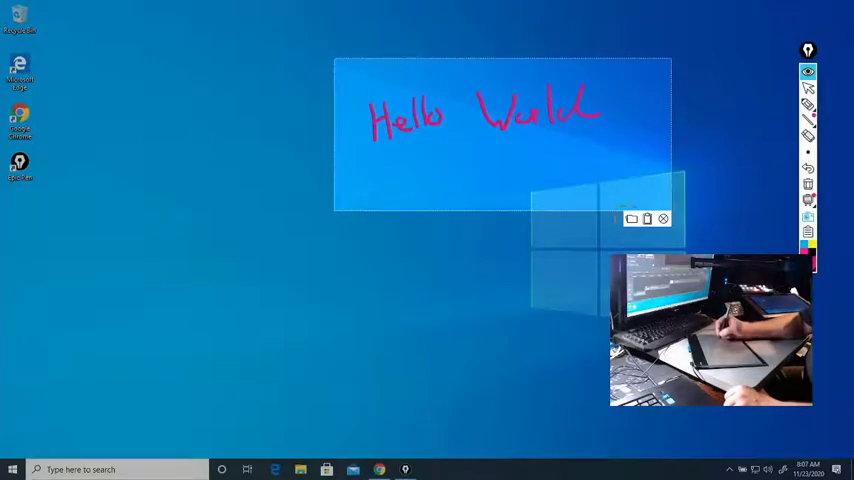
{"action": "mouse_move", "coordinate": [646, 218]}
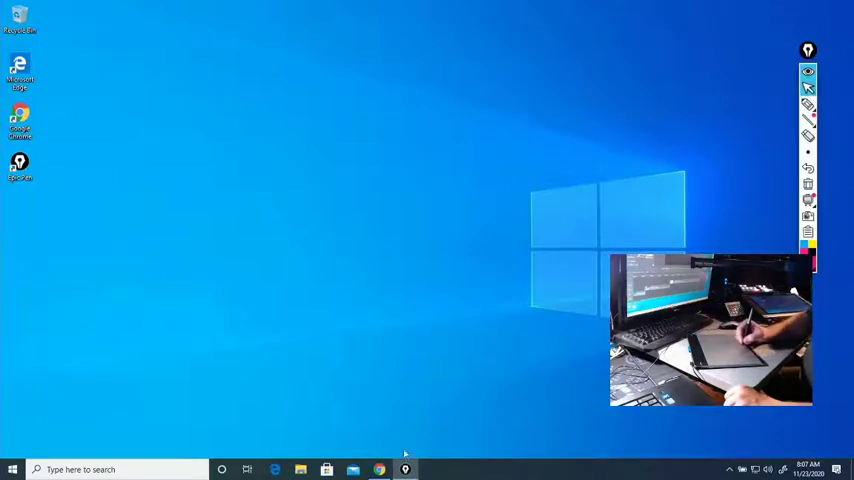
{"action": "mouse_move", "coordinate": [380, 468]}
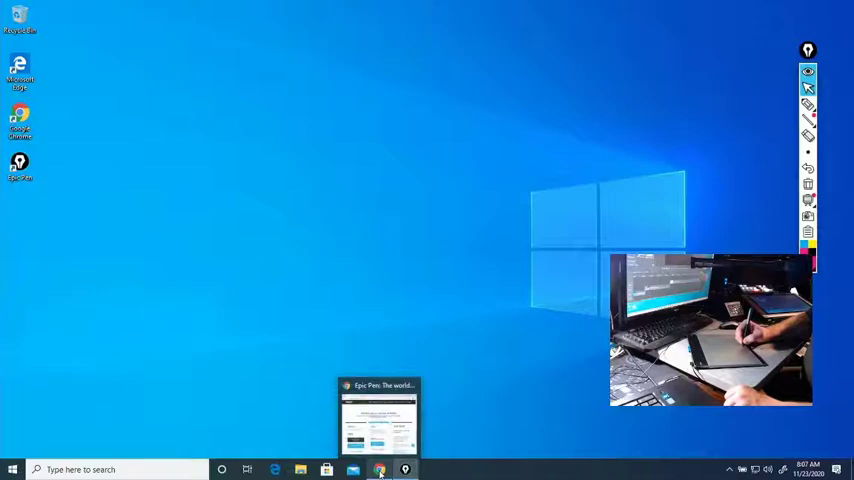
- Bring the Chrome Epic Pen download page back in front, scrolled to the Basic and Pro feature lists
{"action": "left_click", "coordinate": [376, 468]}
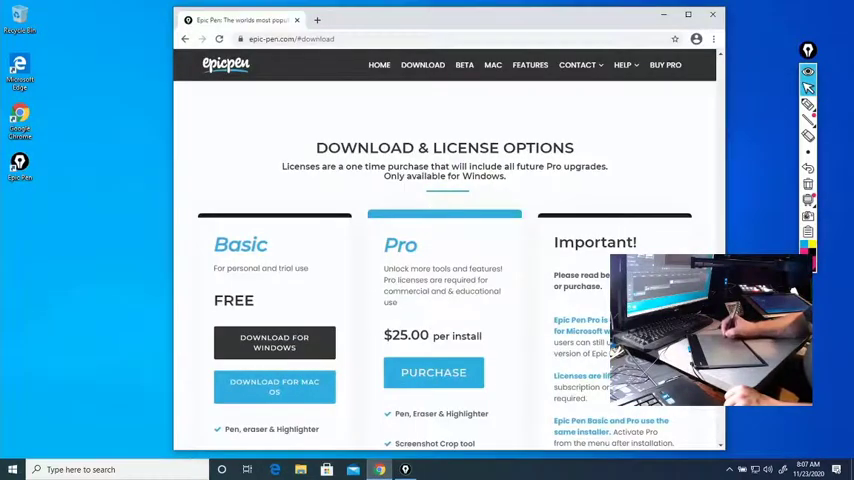
{"action": "scroll", "scroll_direction": "down", "scroll_amount": 3}
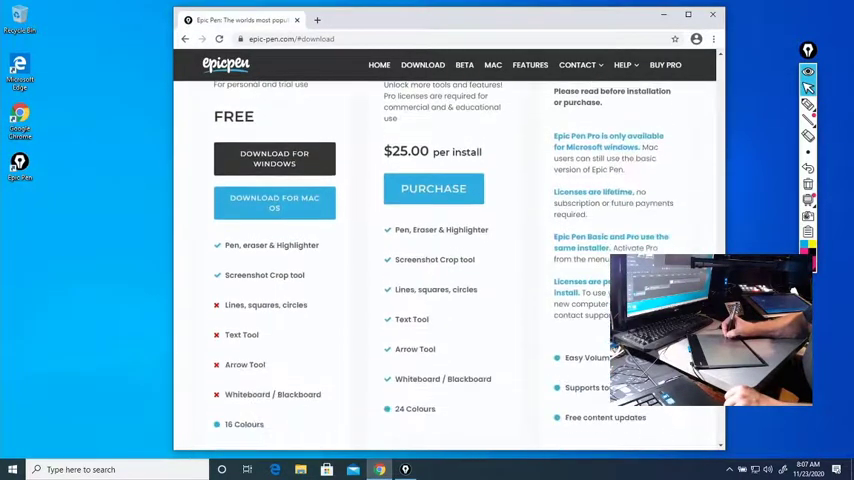
{"action": "scroll", "scroll_direction": "down", "scroll_amount": 3}
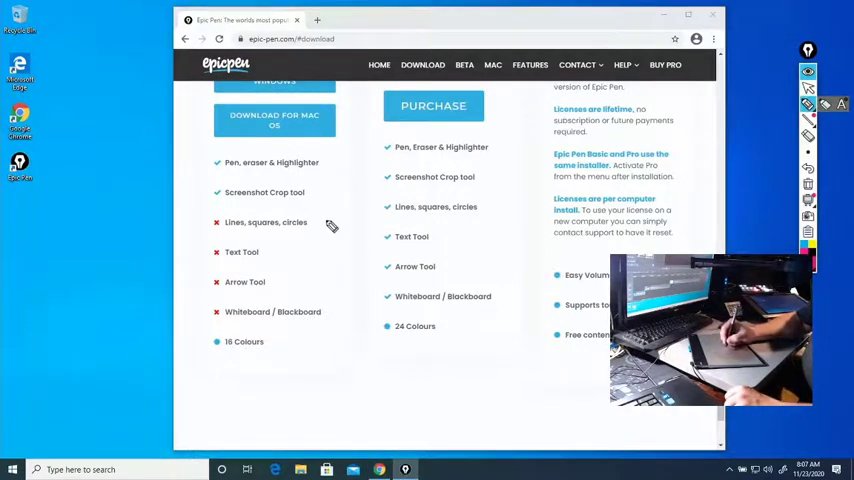
{"action": "mouse_move", "coordinate": [372, 222]}
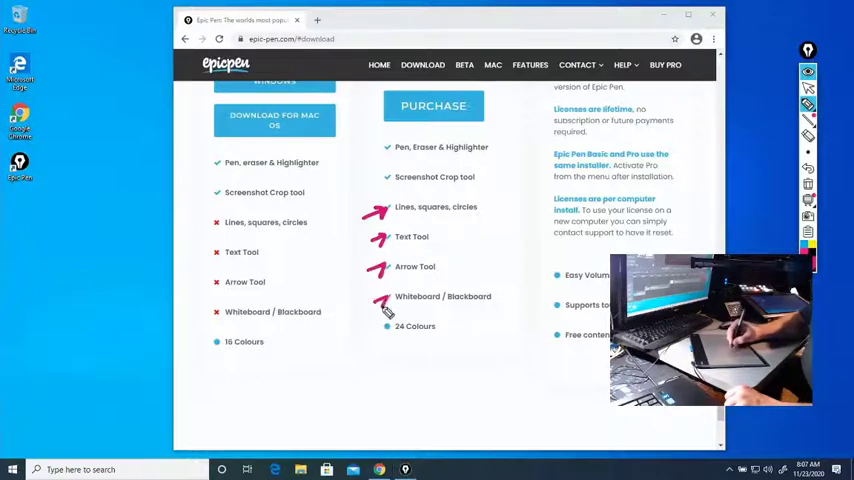
{"action": "mouse_move", "coordinate": [408, 318]}
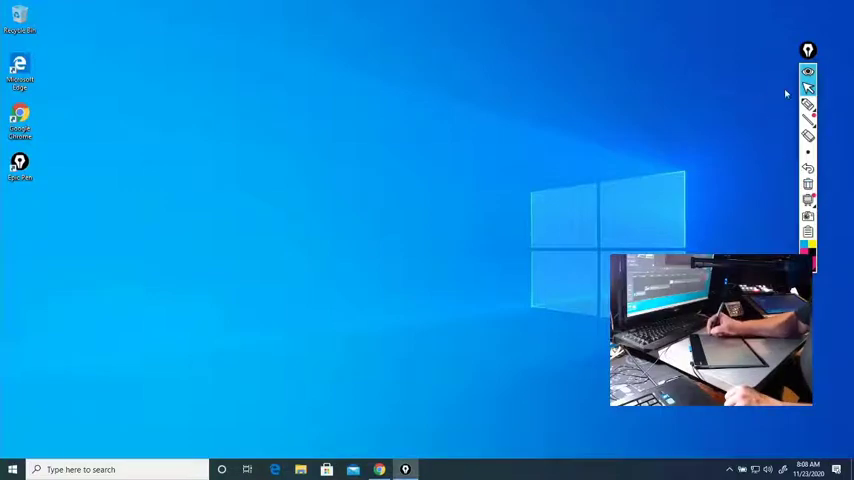
- Choose a different pen style from the toolbar and draw a short stroke near the desktop's right edge
{"action": "left_click_drag", "start_coordinate": [724, 122], "coordinate": [760, 118]}
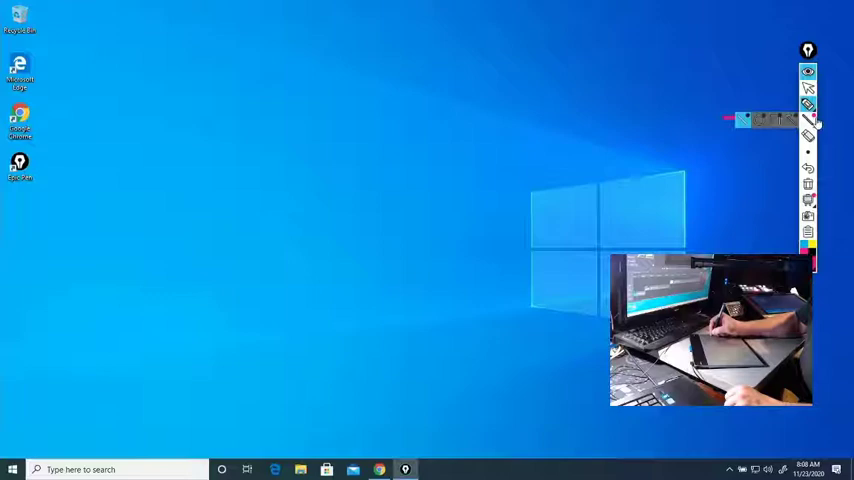
{"action": "left_click", "coordinate": [812, 128]}
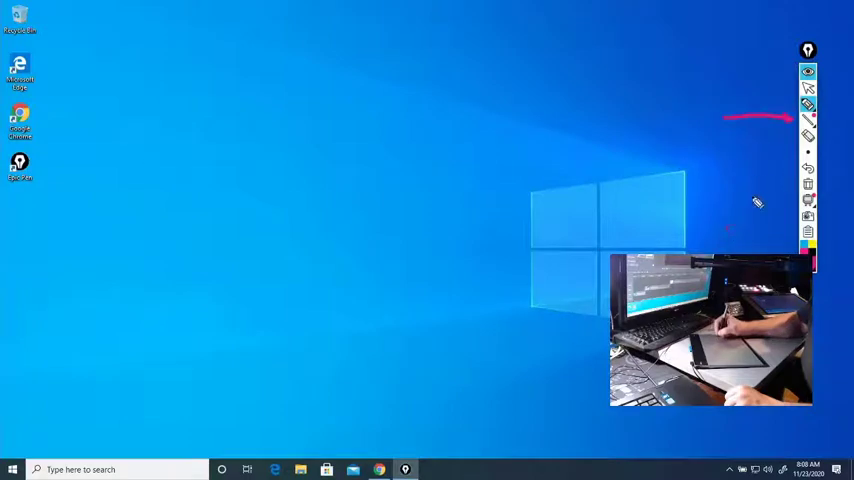
{"action": "left_click_drag", "start_coordinate": [740, 200], "coordinate": [790, 200]}
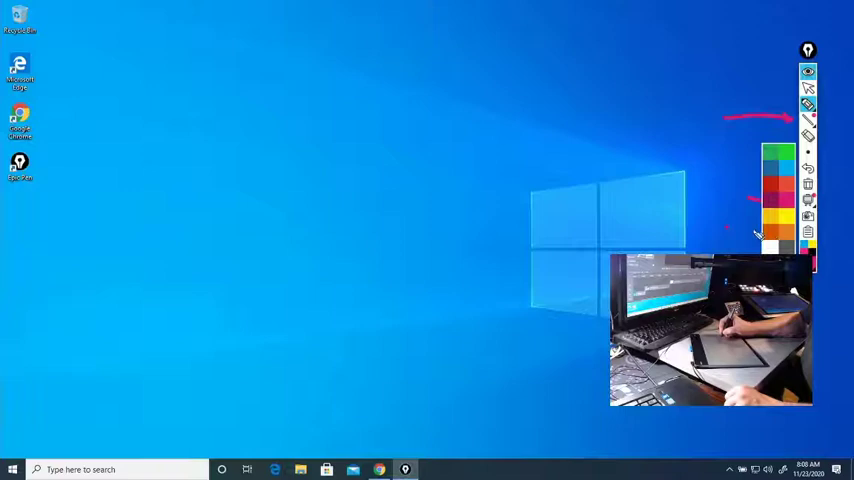
{"action": "mouse_move", "coordinate": [808, 94]}
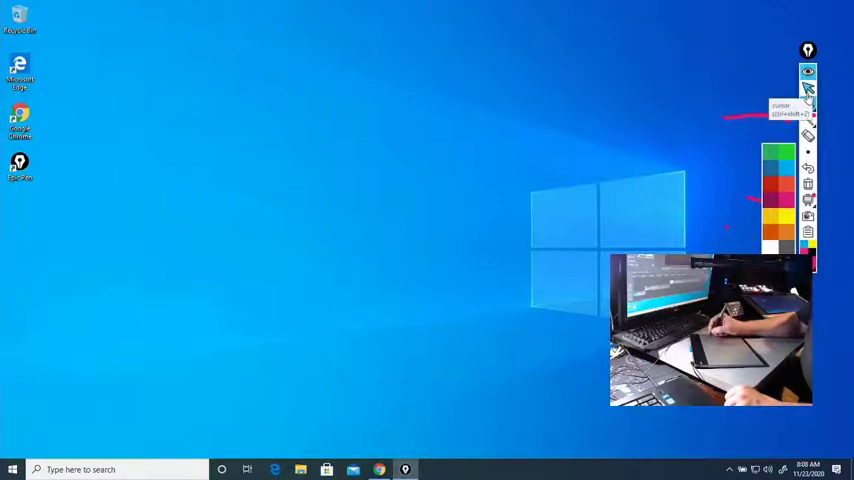